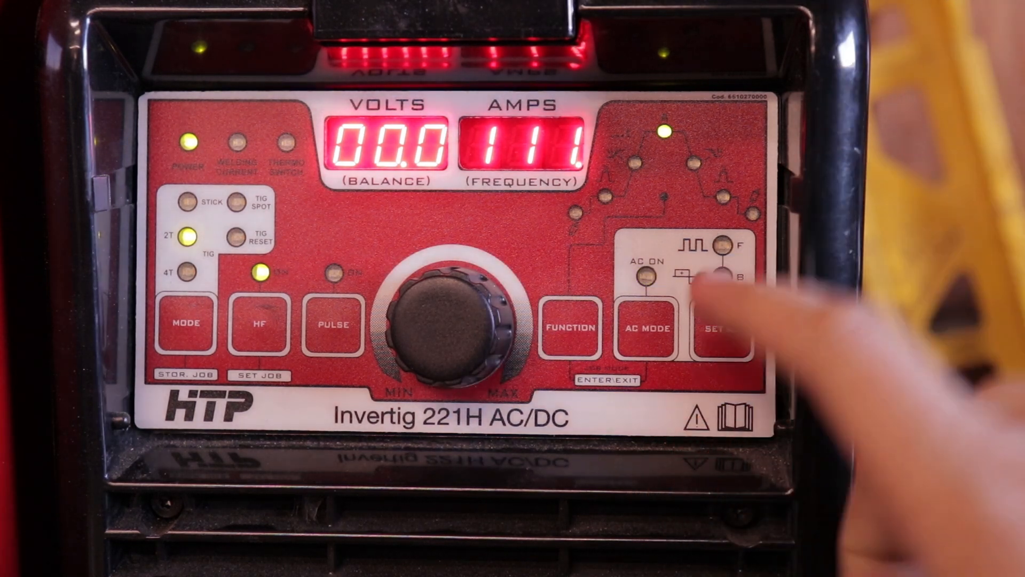
left_click(716, 326)
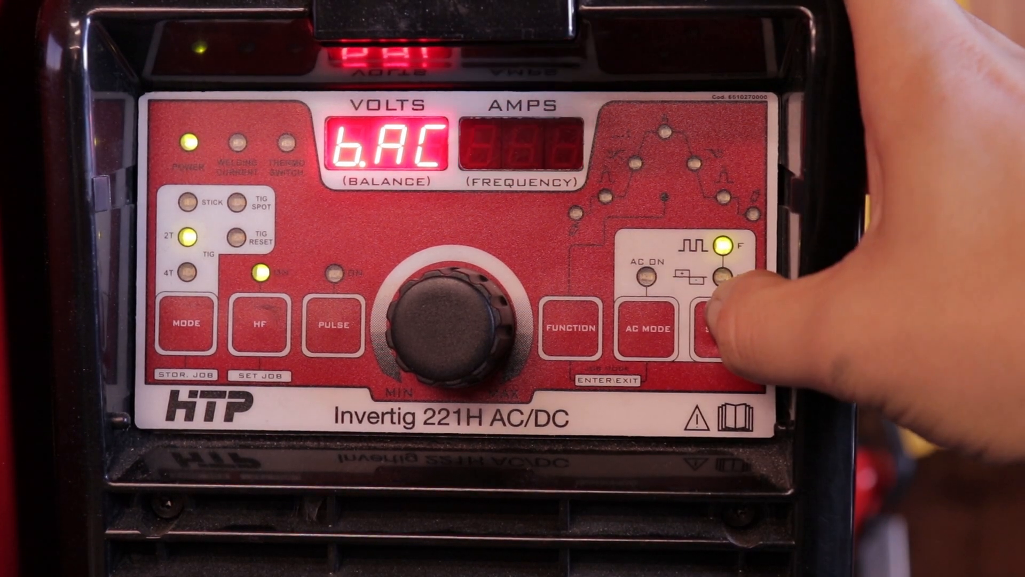